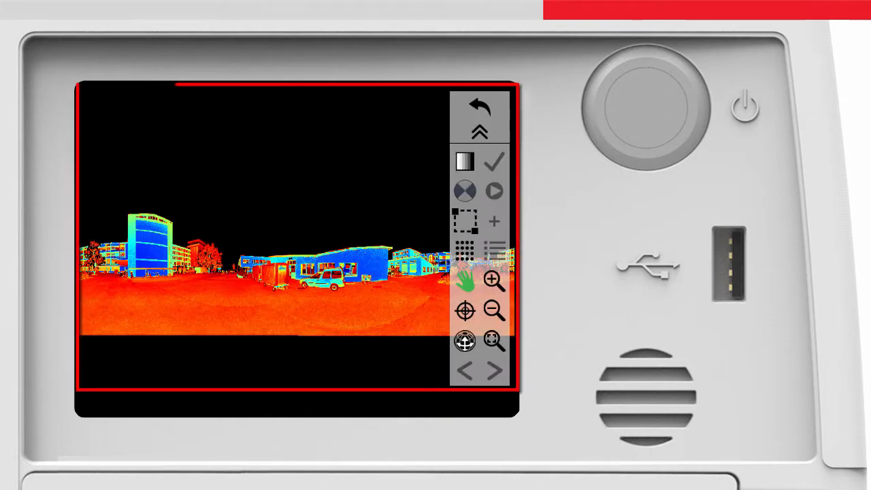
Switch the panorama's intensity colouring from multi-hue to greyscale.
{"action": "left_click", "coordinate": [465, 161]}
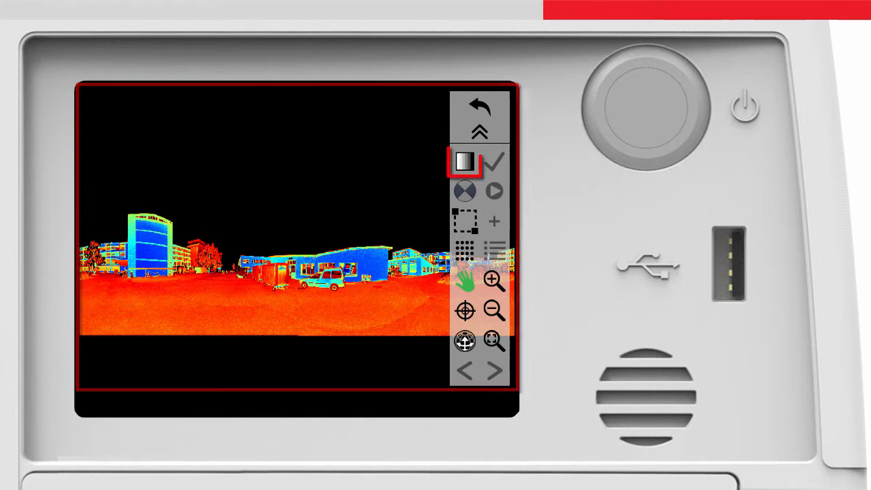
{"action": "left_click", "coordinate": [465, 162]}
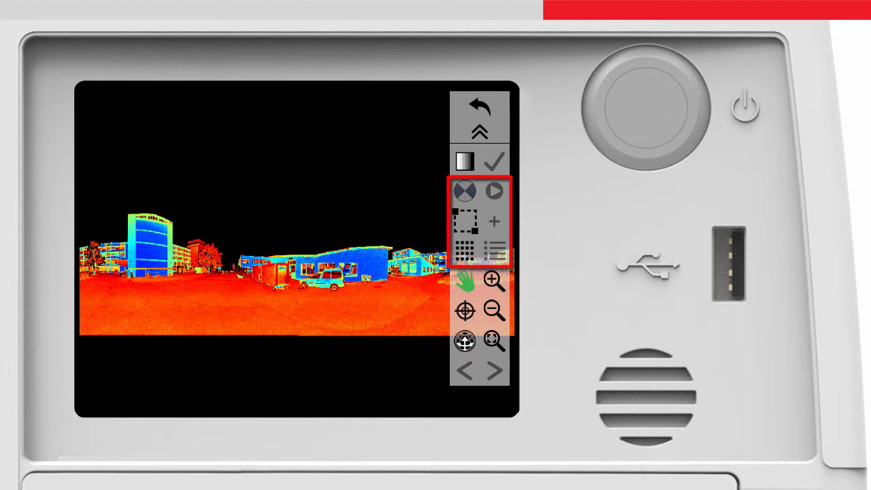
{"action": "left_click", "coordinate": [464, 221]}
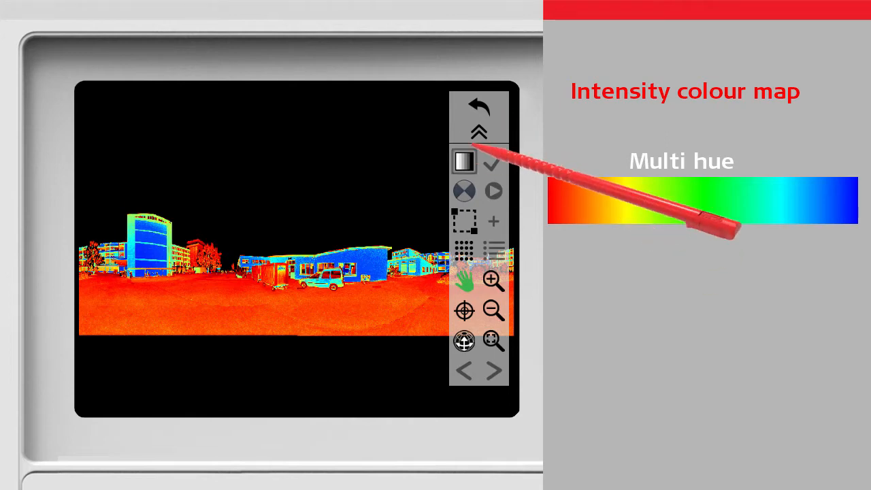
{"action": "left_click", "coordinate": [464, 162]}
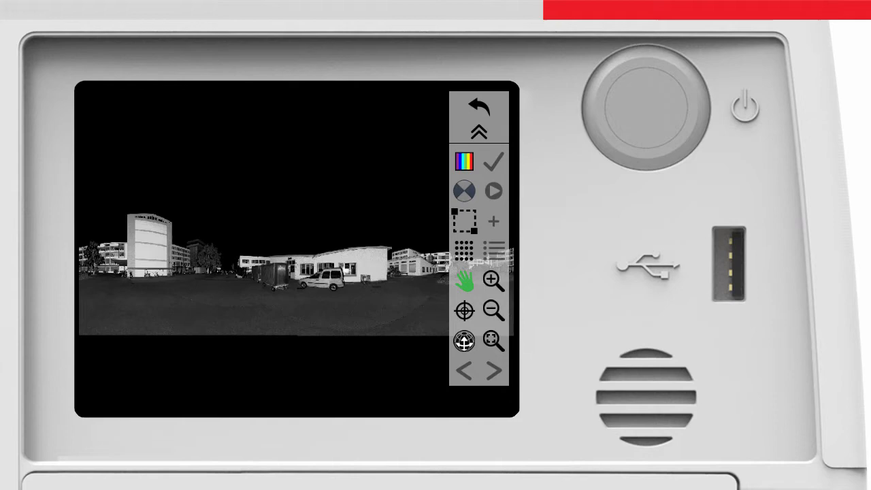
Restore multi-hue colouring, pan across the scene and zoom out from the building close-up.
{"action": "left_click", "coordinate": [464, 161]}
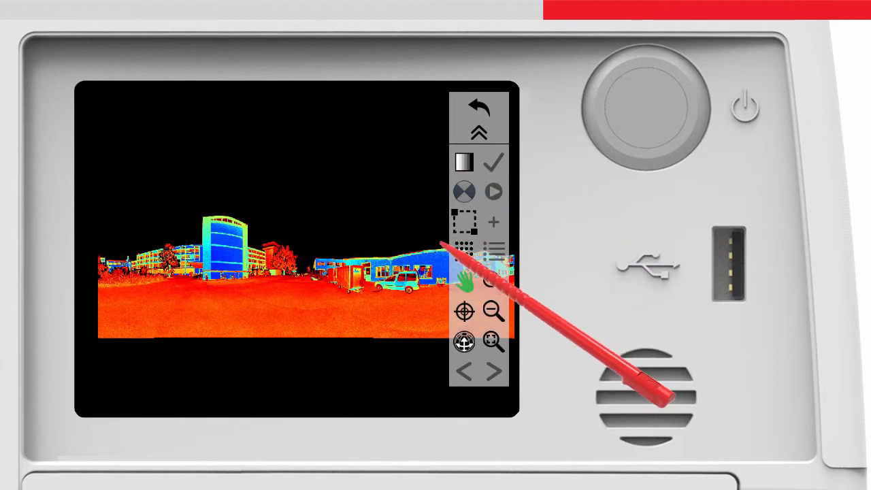
{"action": "left_click", "coordinate": [493, 281]}
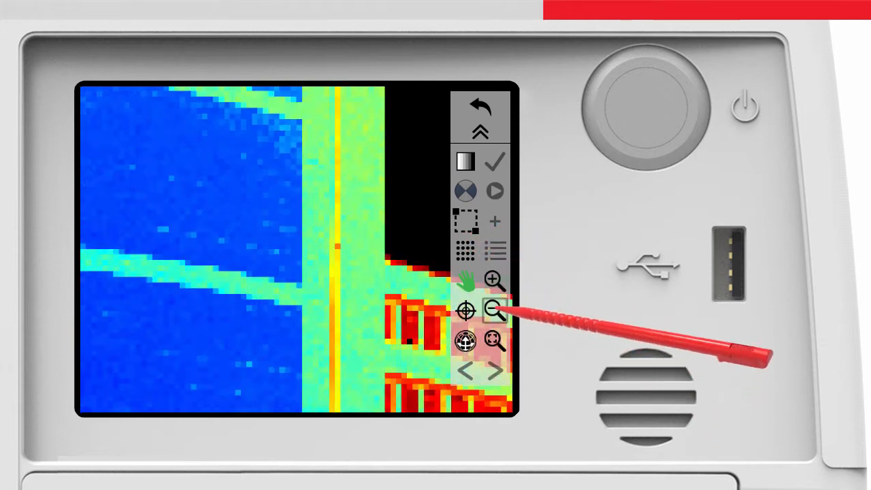
{"action": "left_click", "coordinate": [495, 311]}
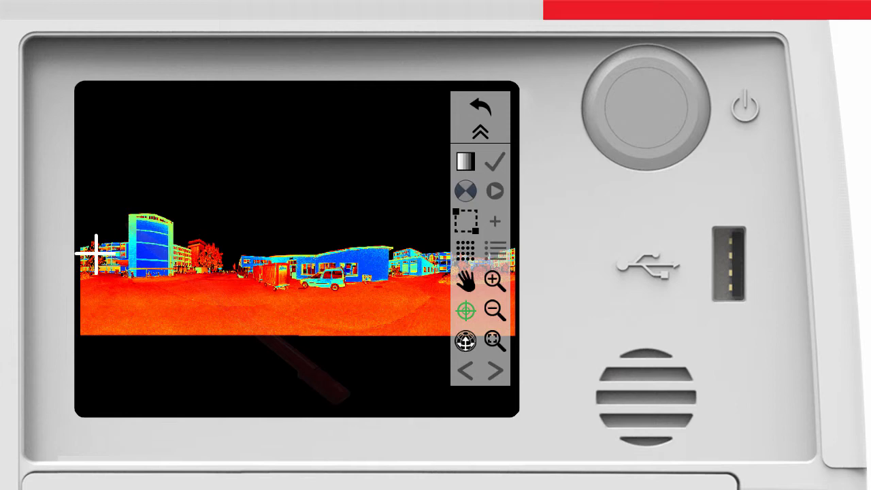
{"action": "mouse_move", "coordinate": [157, 253]}
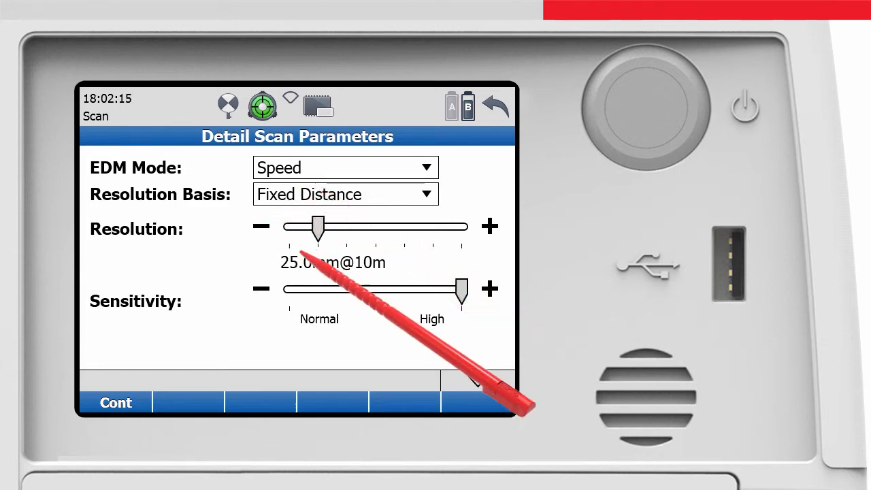
Lower detail scan sensitivity to Normal and accept Speed mode at 25.0mm@10m.
{"action": "left_click_drag", "start_coordinate": [459, 288], "coordinate": [290, 288]}
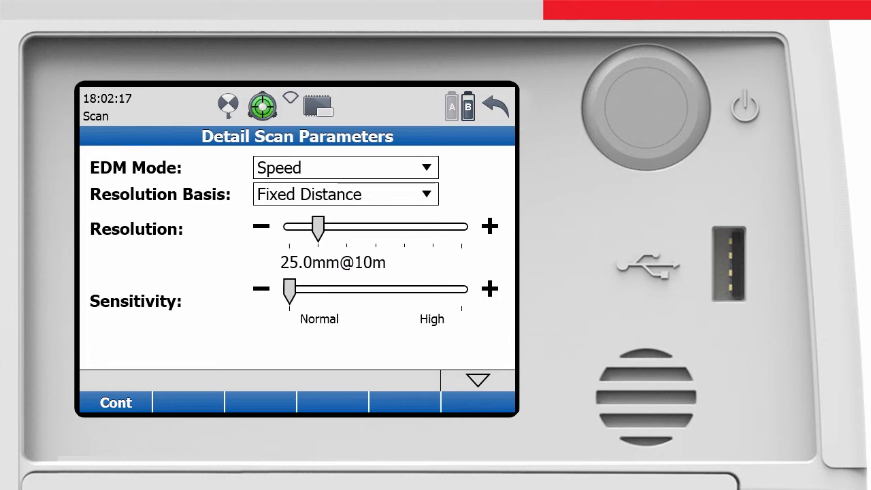
{"action": "left_click", "coordinate": [115, 402]}
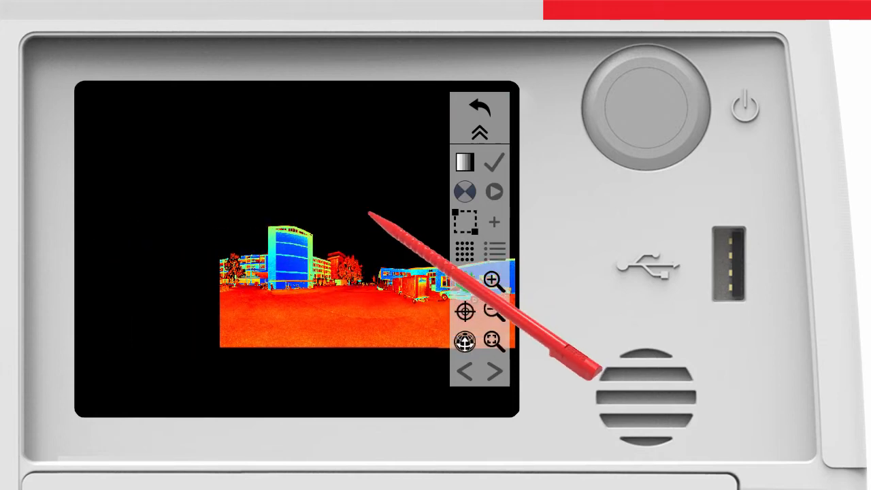
Zoom in on the tall blue building and add a rectangular fenced scan area around it.
{"action": "left_click", "coordinate": [494, 281]}
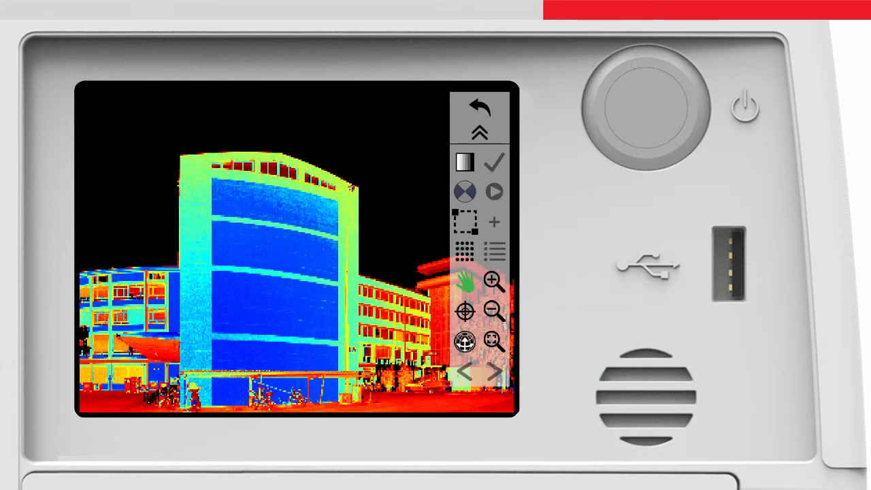
{"action": "left_click", "coordinate": [465, 222]}
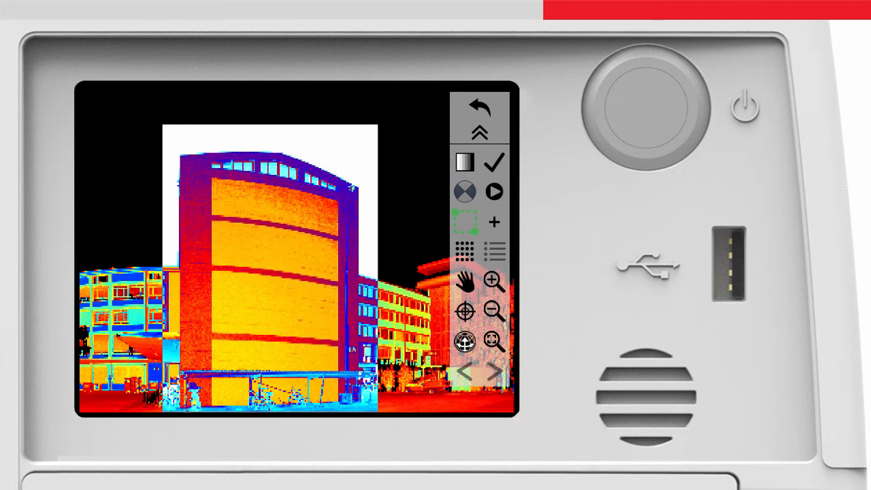
{"action": "left_click", "coordinate": [466, 191]}
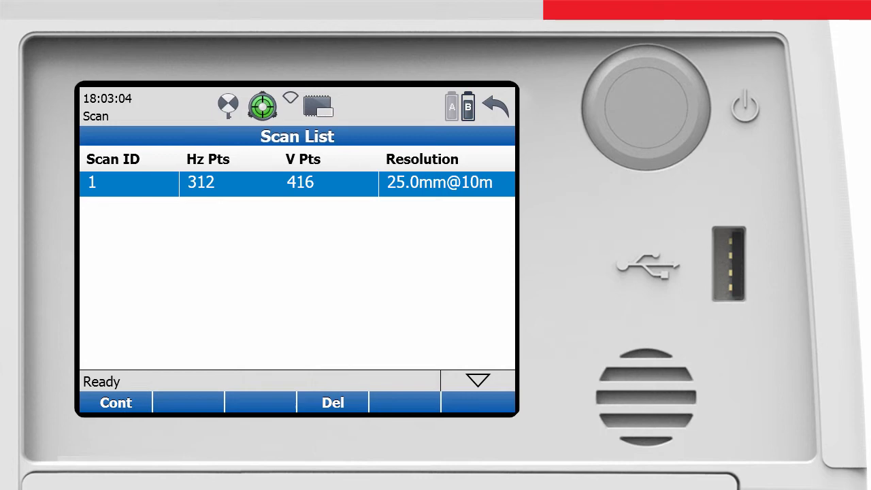
Continue from the scan list showing scan 1 at 312 by 416 points.
{"action": "left_click", "coordinate": [445, 182]}
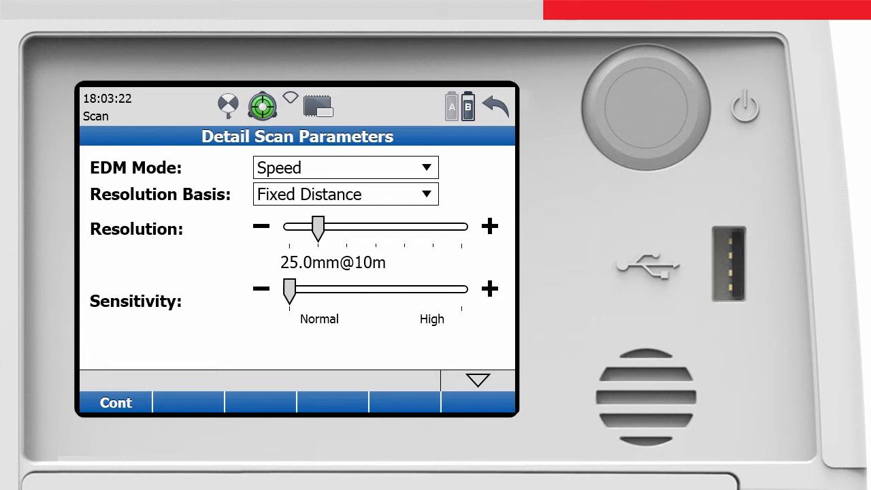
Set EDM mode to Range, sensitivity High and resolution by distance to object at 8mm.
{"action": "left_click", "coordinate": [346, 167]}
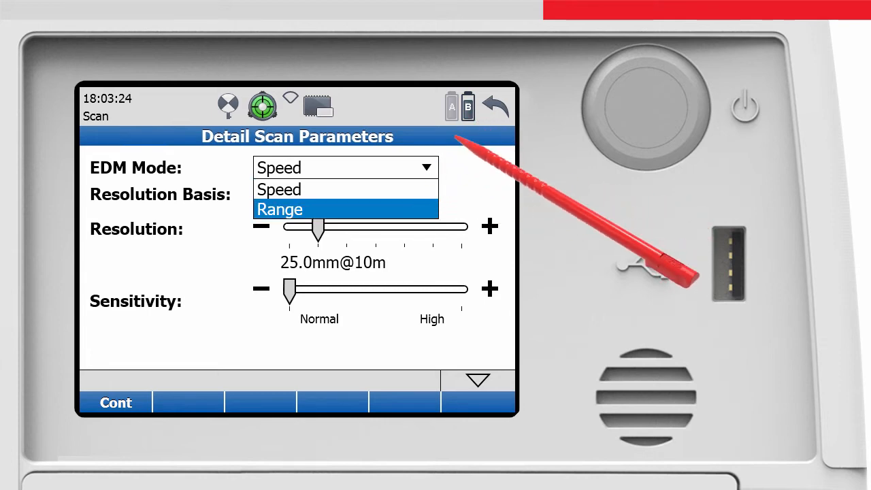
{"action": "left_click", "coordinate": [278, 209]}
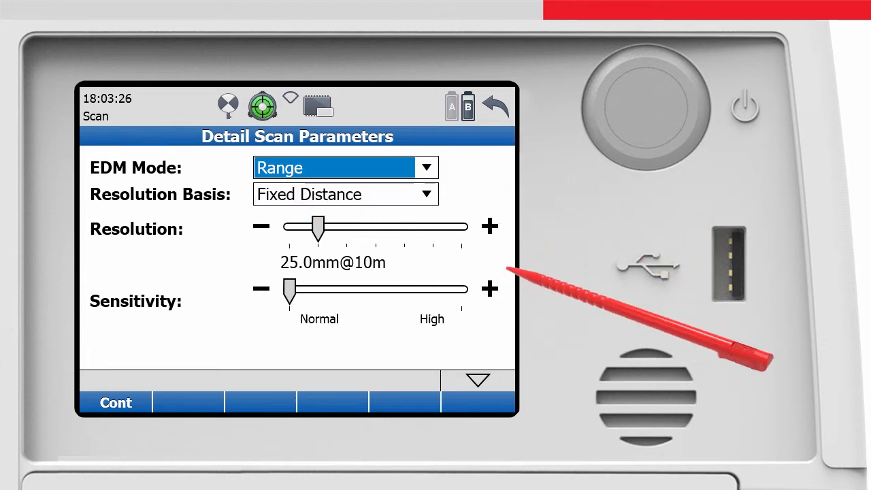
{"action": "left_click_drag", "start_coordinate": [290, 289], "coordinate": [459, 289]}
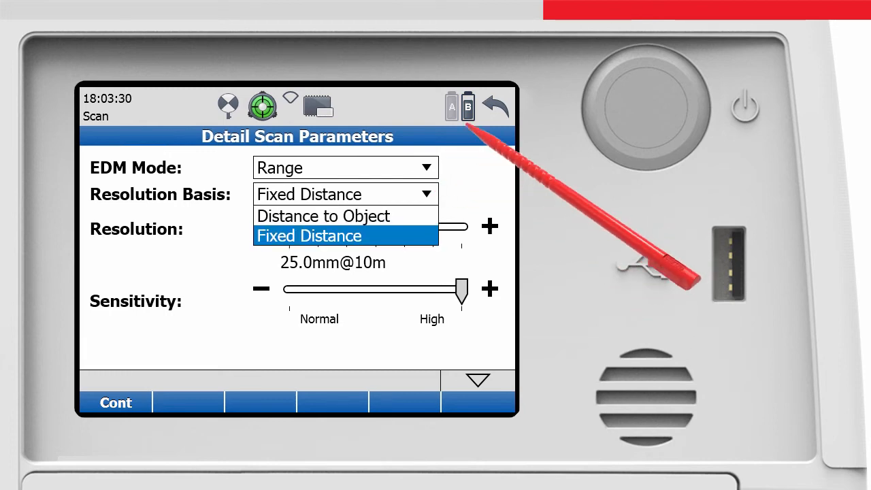
{"action": "left_click", "coordinate": [324, 216]}
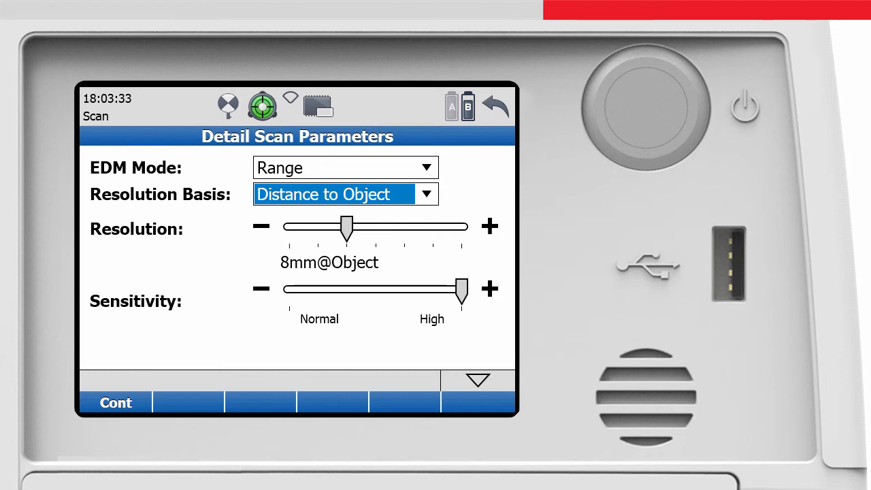
{"action": "left_click_drag", "start_coordinate": [345, 227], "coordinate": [317, 227]}
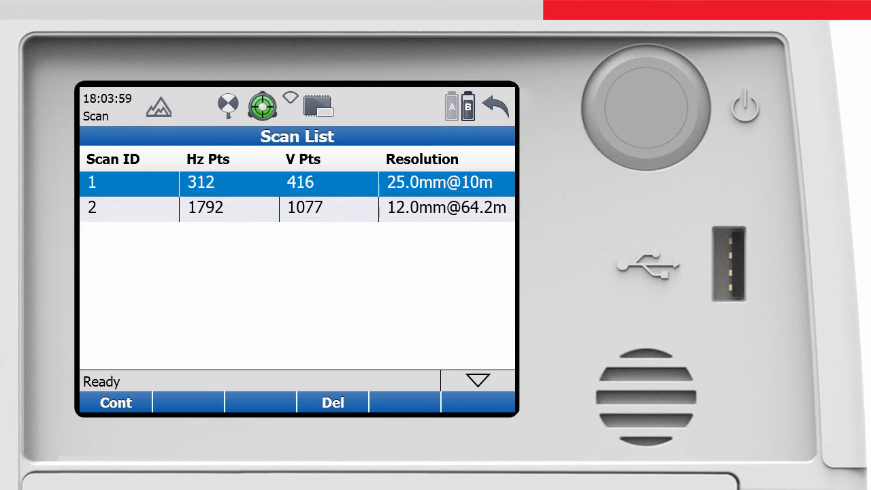
{"action": "left_click", "coordinate": [479, 208]}
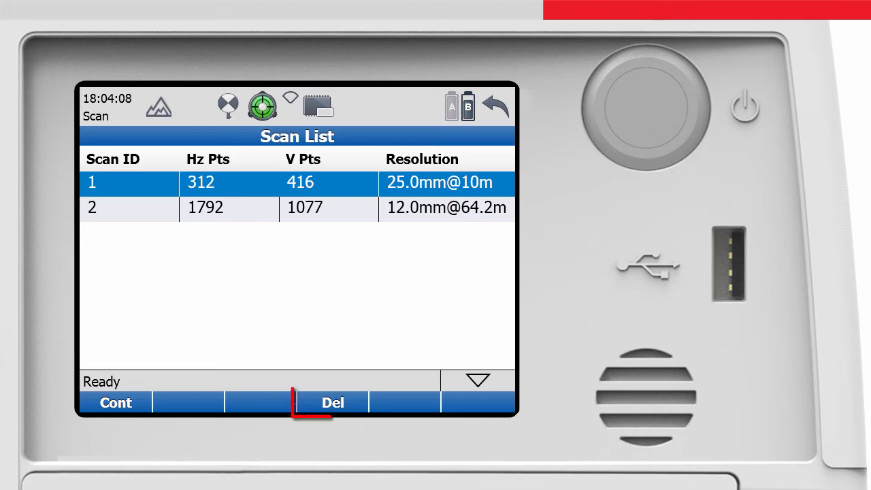
{"action": "left_click", "coordinate": [332, 402]}
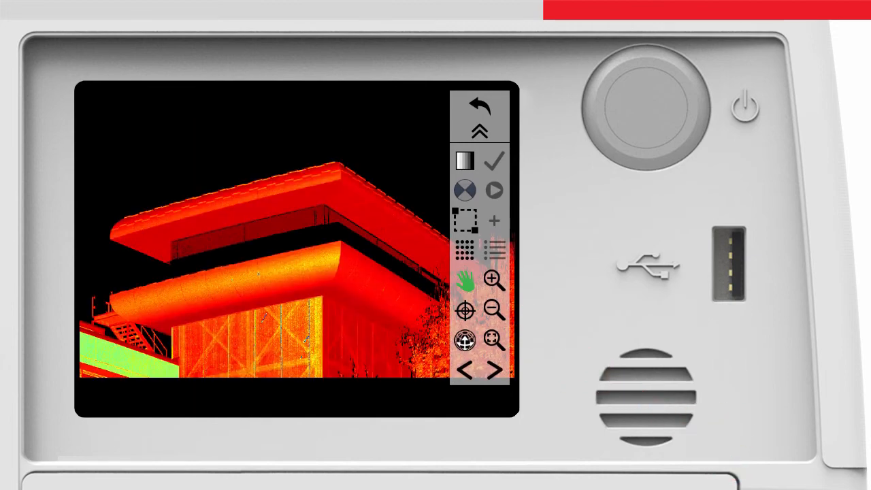
Display the scanned building point cloud with the viewer tool panel expanded.
{"action": "left_click", "coordinate": [464, 190]}
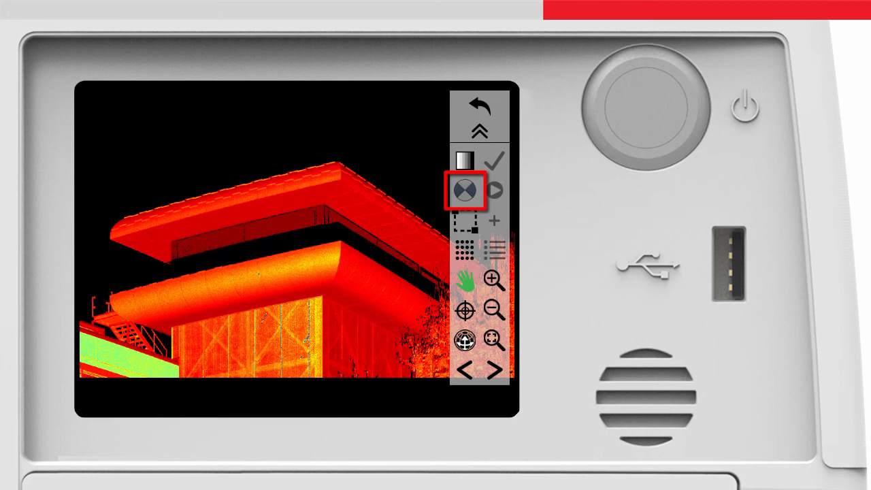
{"action": "left_click", "coordinate": [465, 190]}
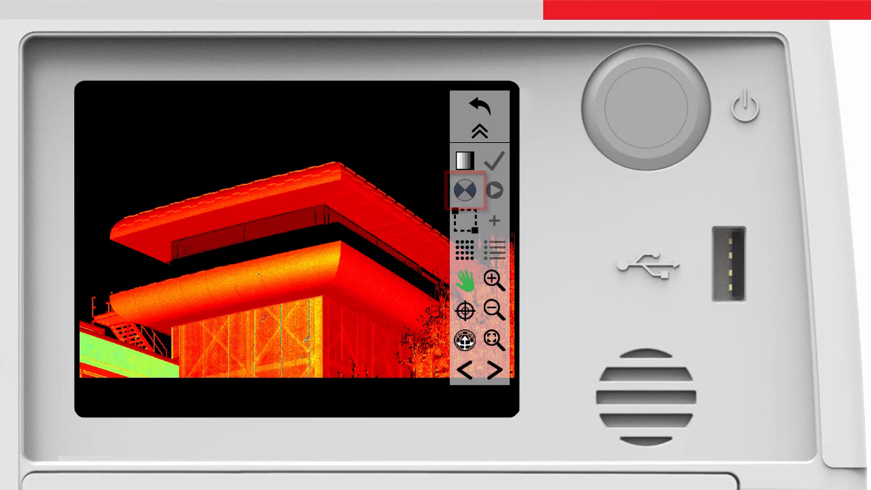
{"action": "left_click", "coordinate": [465, 190]}
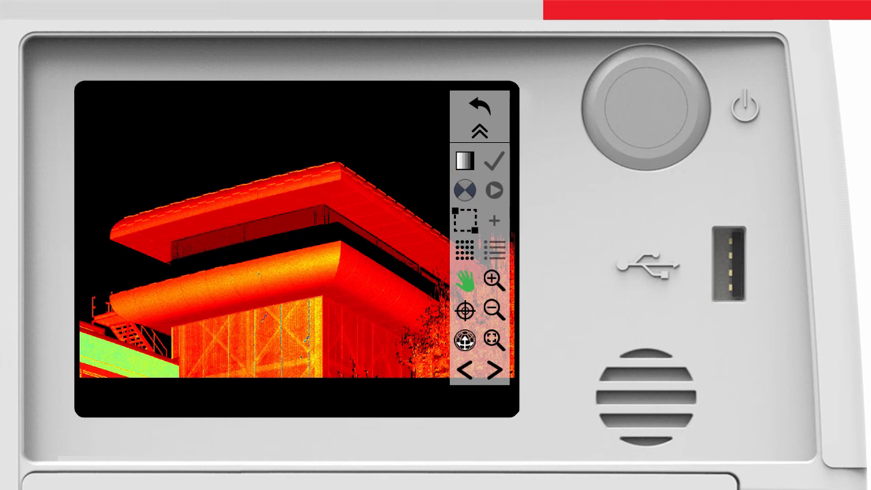
{"action": "left_click", "coordinate": [480, 113]}
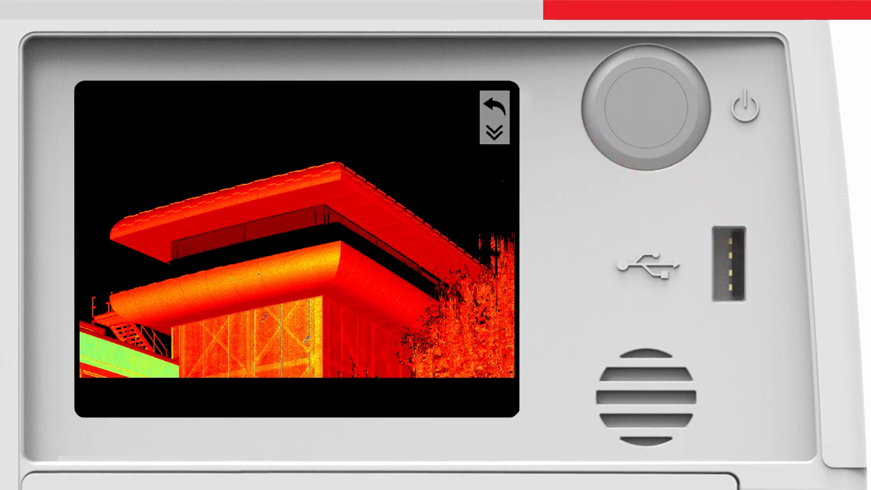
Collapse the viewer toolbar so the building point cloud fills the screen.
{"action": "left_click", "coordinate": [495, 133]}
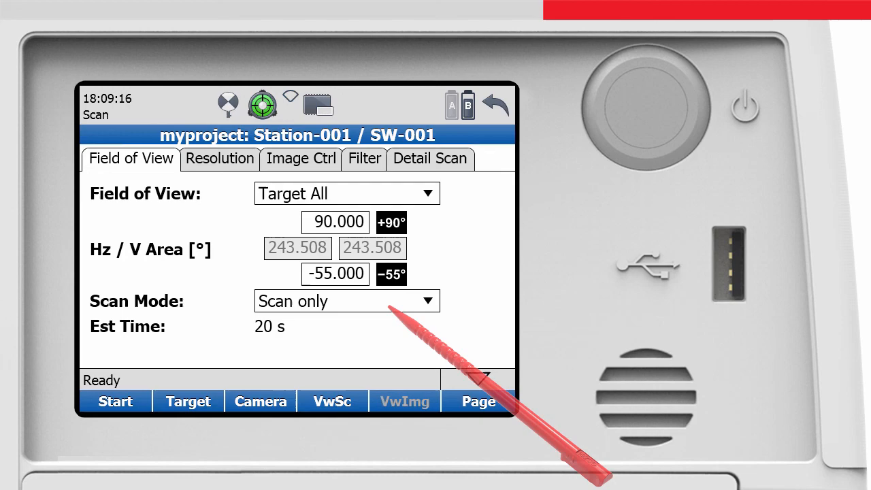
Return to the station's scanned point cloud view via VwSc.
{"action": "left_click", "coordinate": [403, 400]}
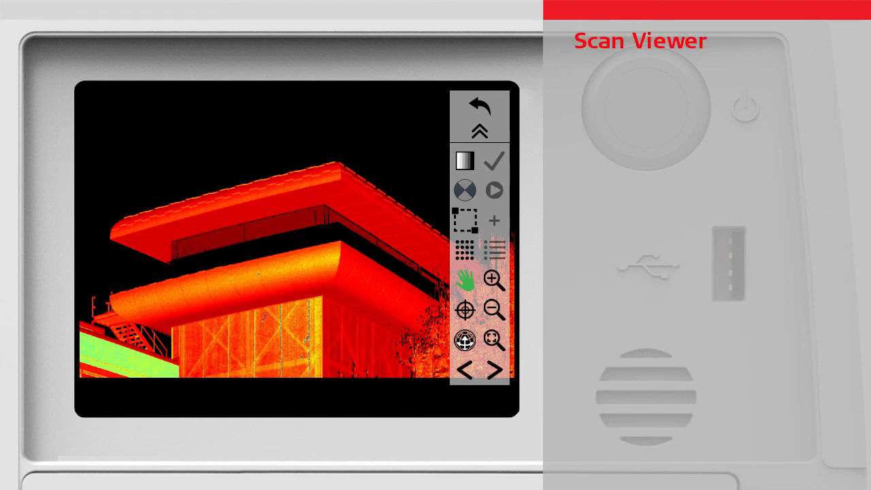
Show the intensity colouring options beside the overhanging building close-up.
{"action": "left_click", "coordinate": [464, 161]}
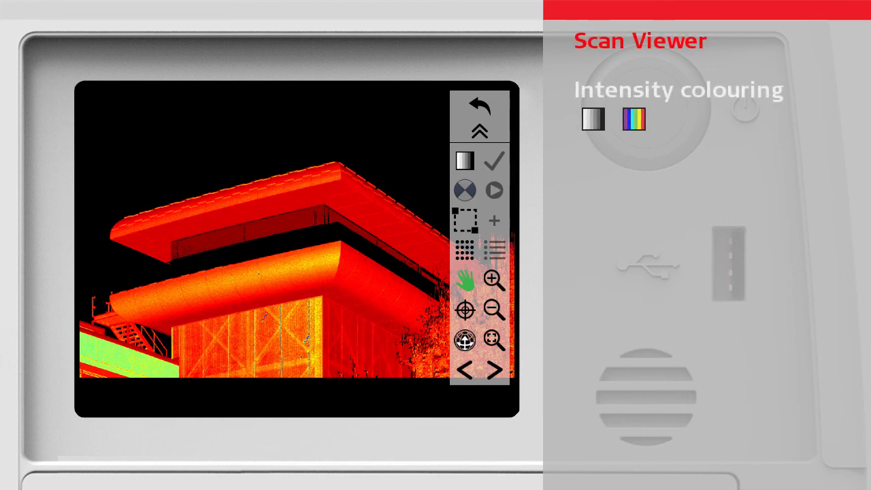